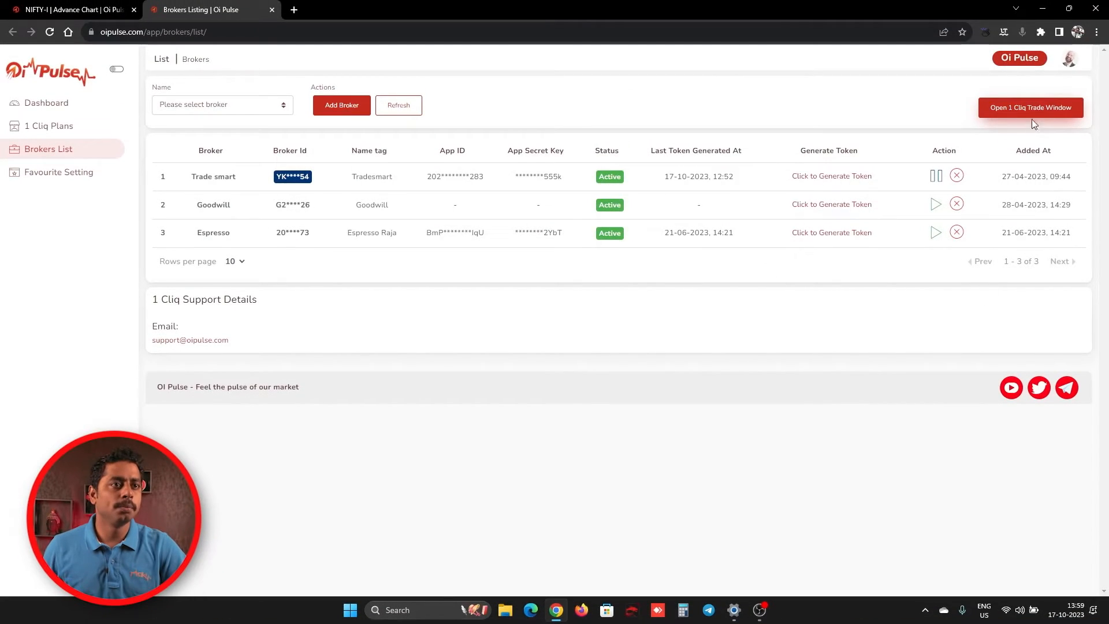
# - Set the Trade smart 1 Cliq window to Market Protection (Beta) orders at 10% protection
pyautogui.click(1030, 108)
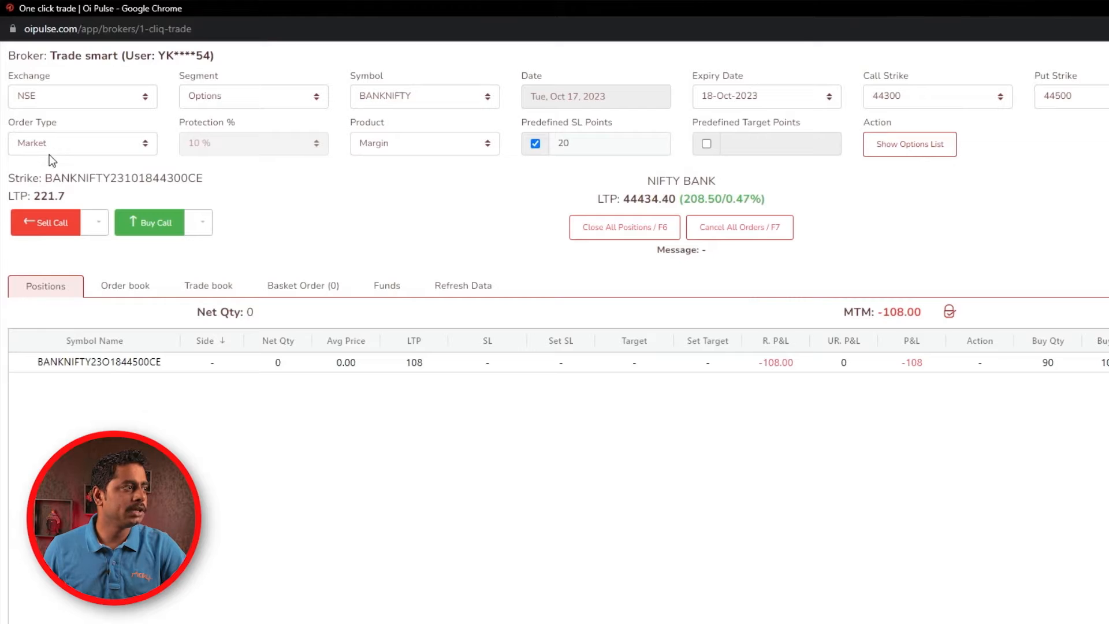
pyautogui.click(82, 143)
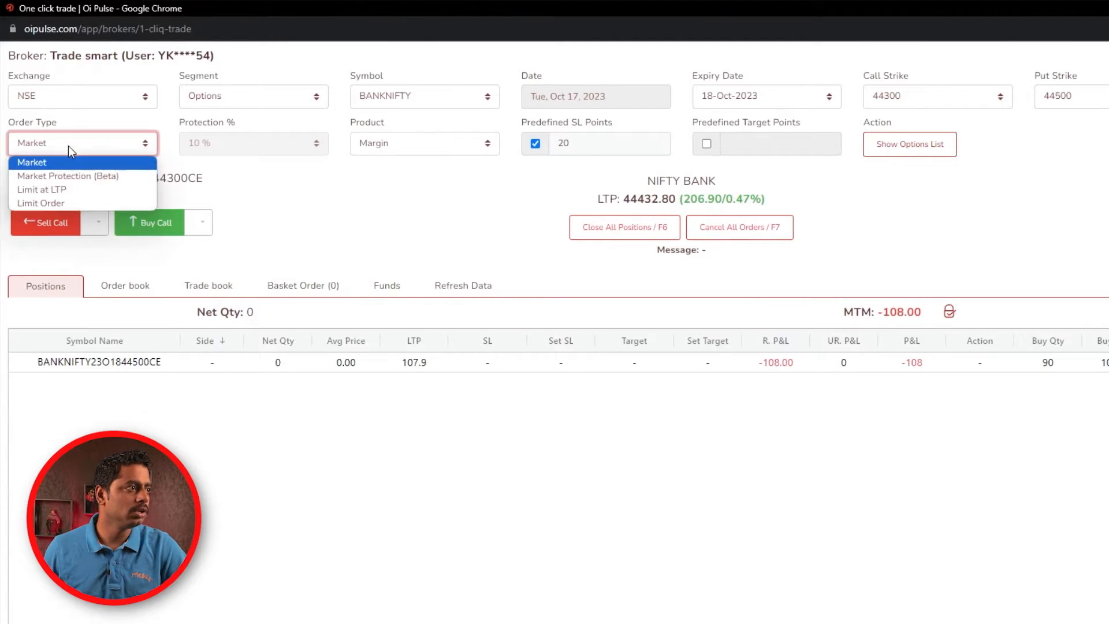
pyautogui.click(67, 175)
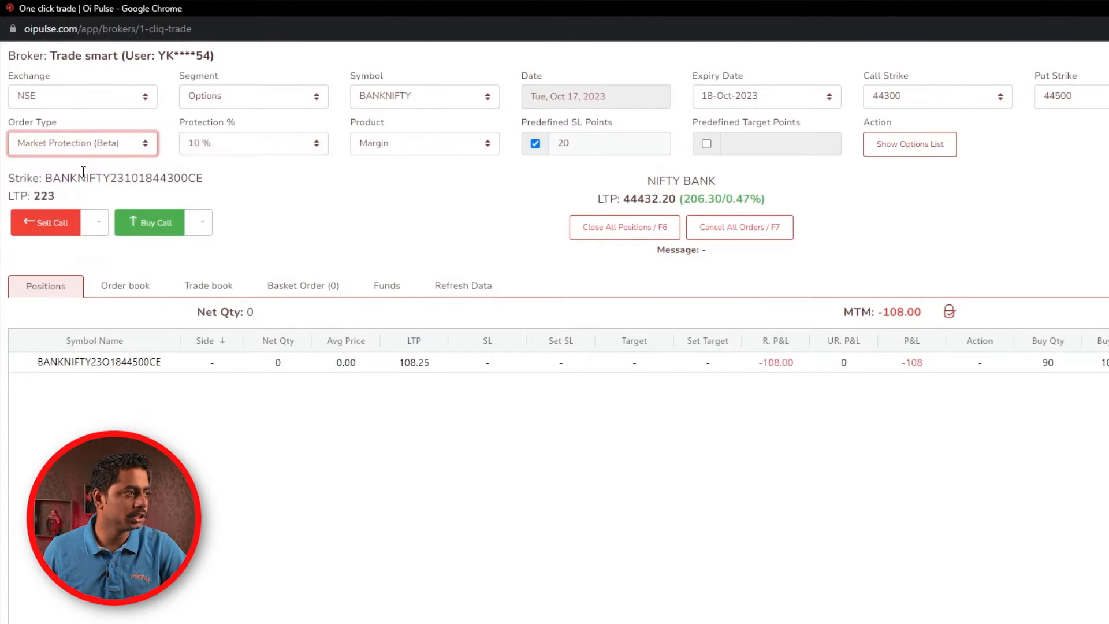
pyautogui.click(255, 143)
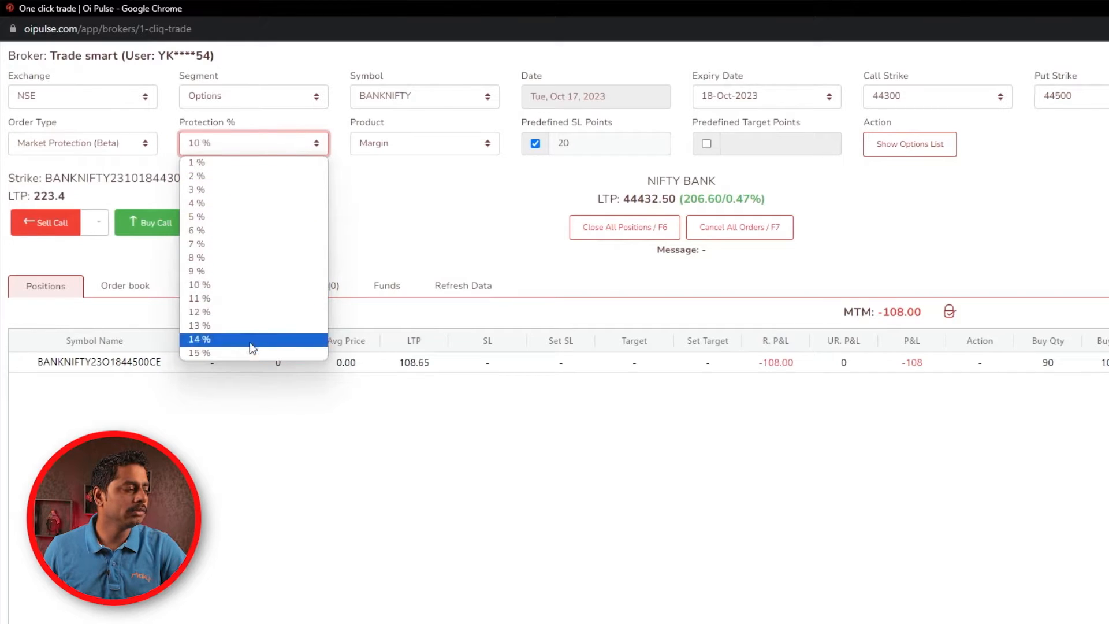
pyautogui.moveTo(242, 284)
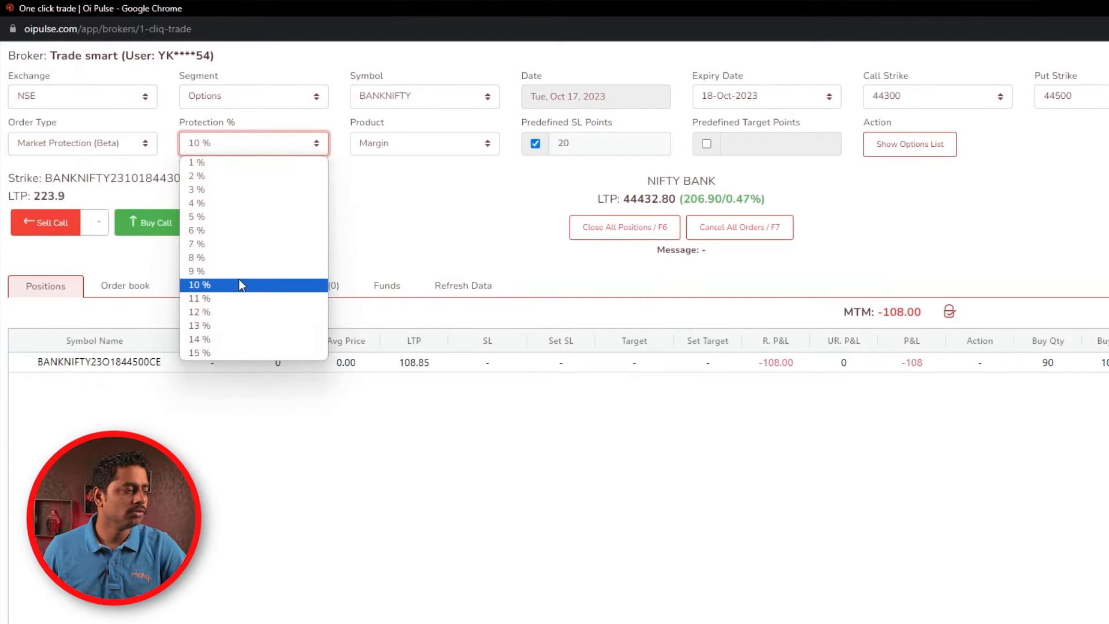
pyautogui.click(198, 284)
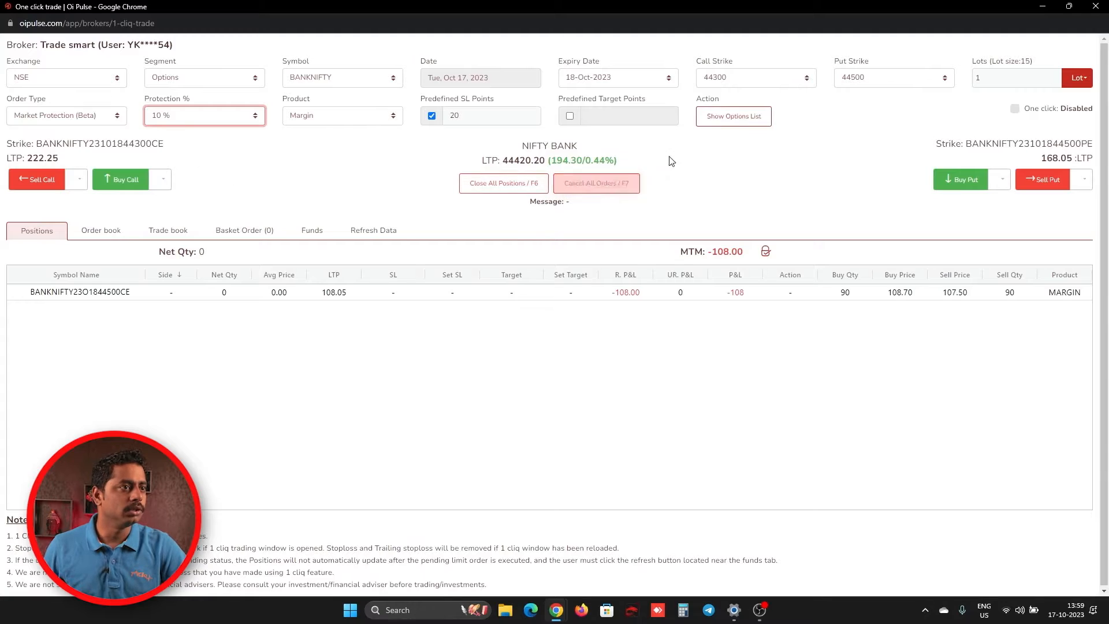
# - Dismiss the empty options chain and pick 44500 as the call strike
pyautogui.click(732, 116)
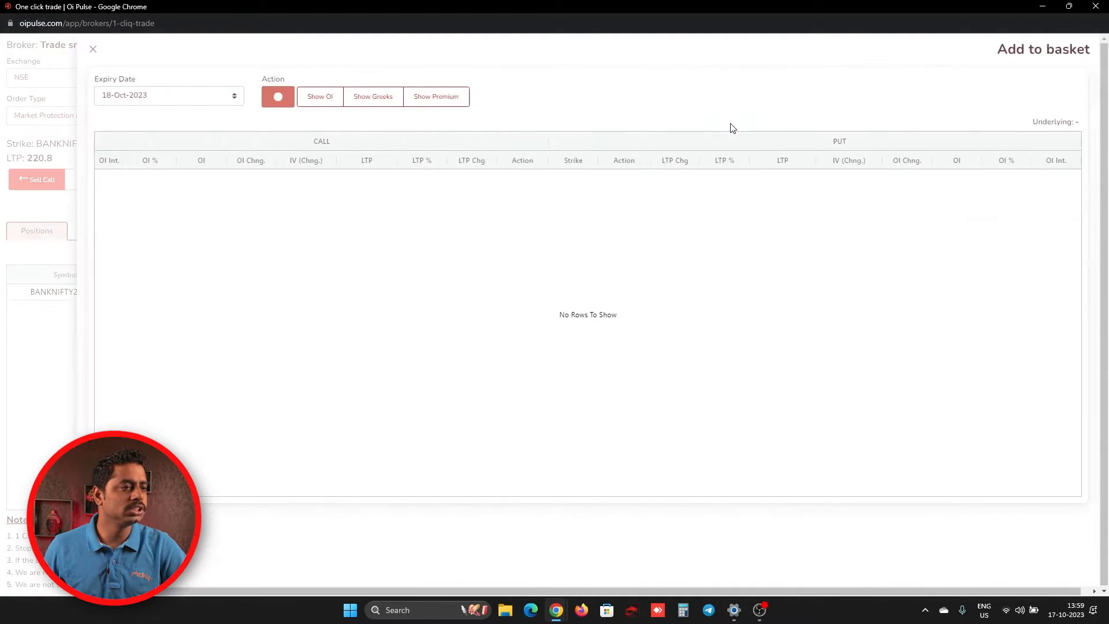
pyautogui.click(278, 97)
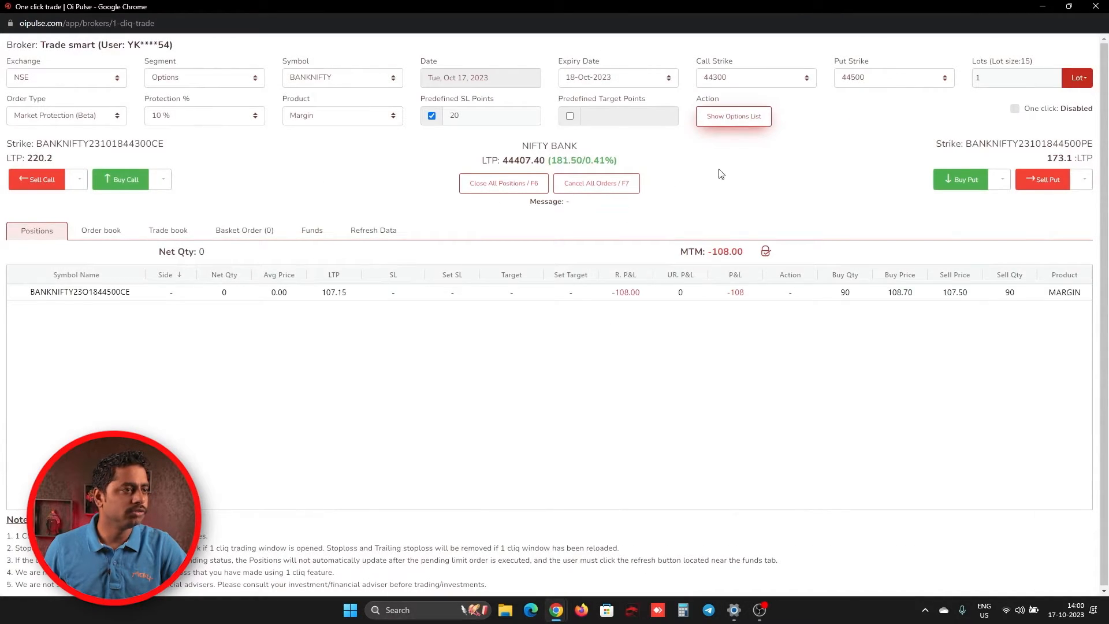
pyautogui.click(755, 77)
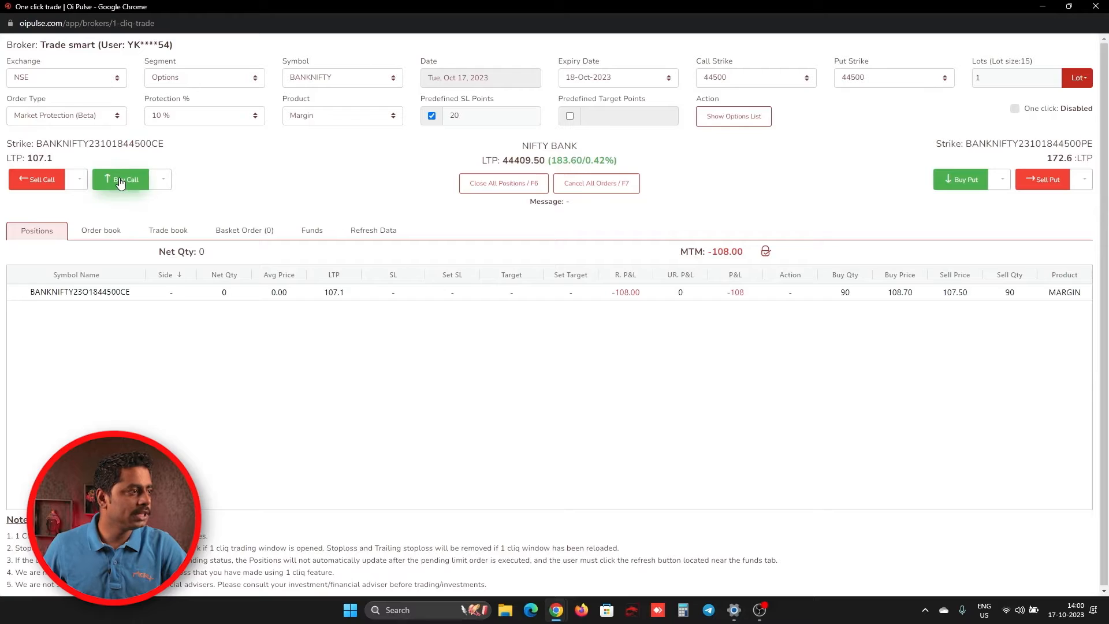
# - Buy one lot of the 44500 call, filling a 15-quantity long with stop loss 87.00
pyautogui.click(121, 179)
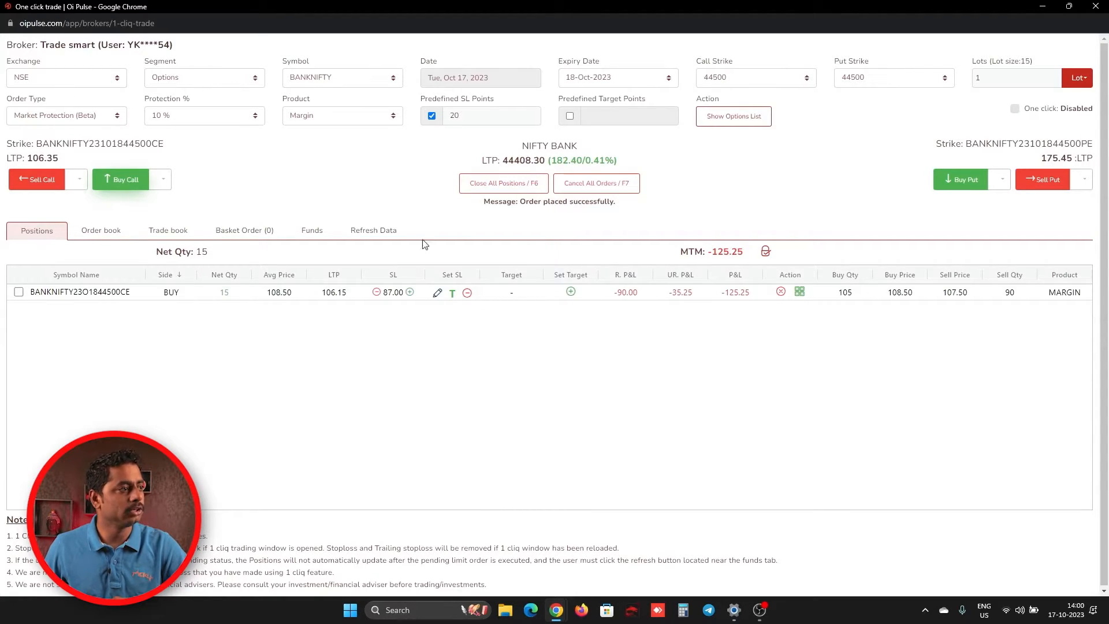
pyautogui.click(100, 230)
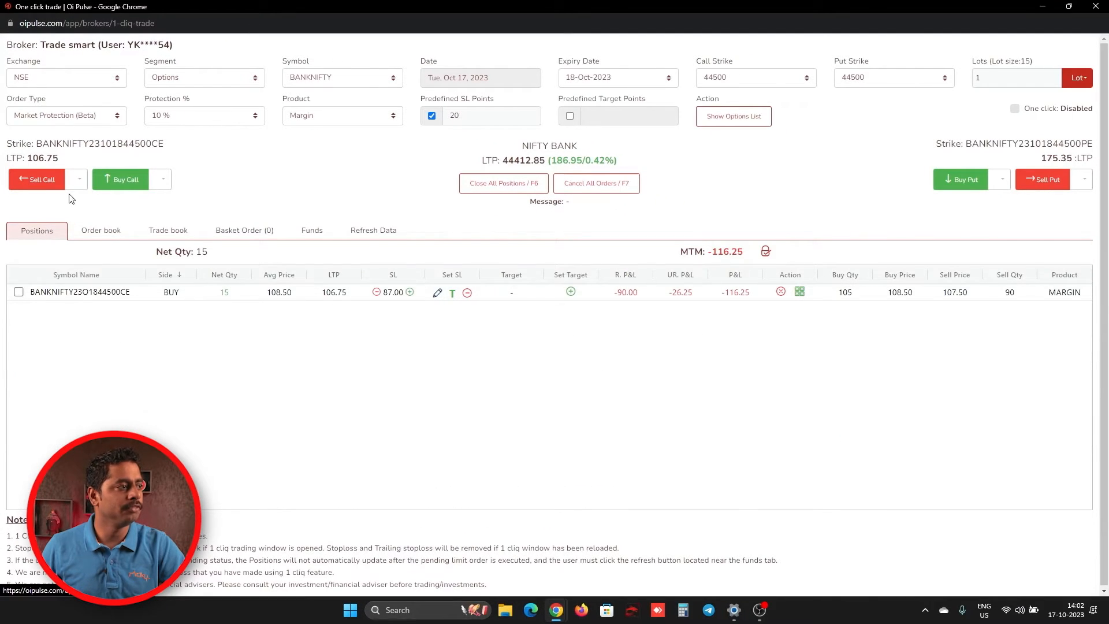
# - Leave the Trade smart window and launch the Upstox 1 Cliq trade window
pyautogui.click(101, 230)
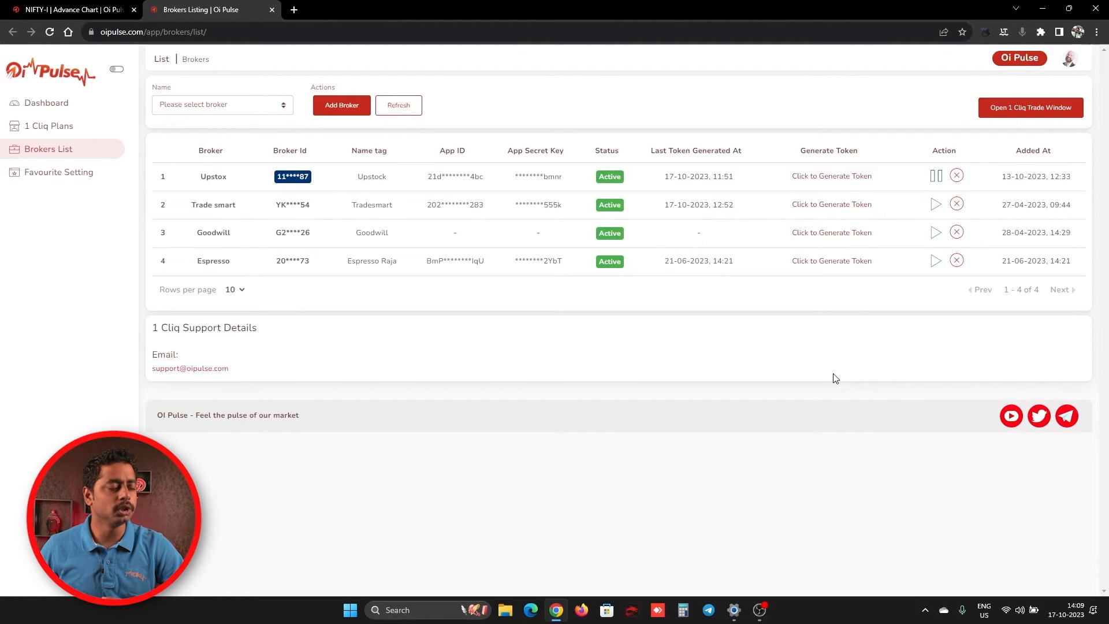
pyautogui.moveTo(822, 359)
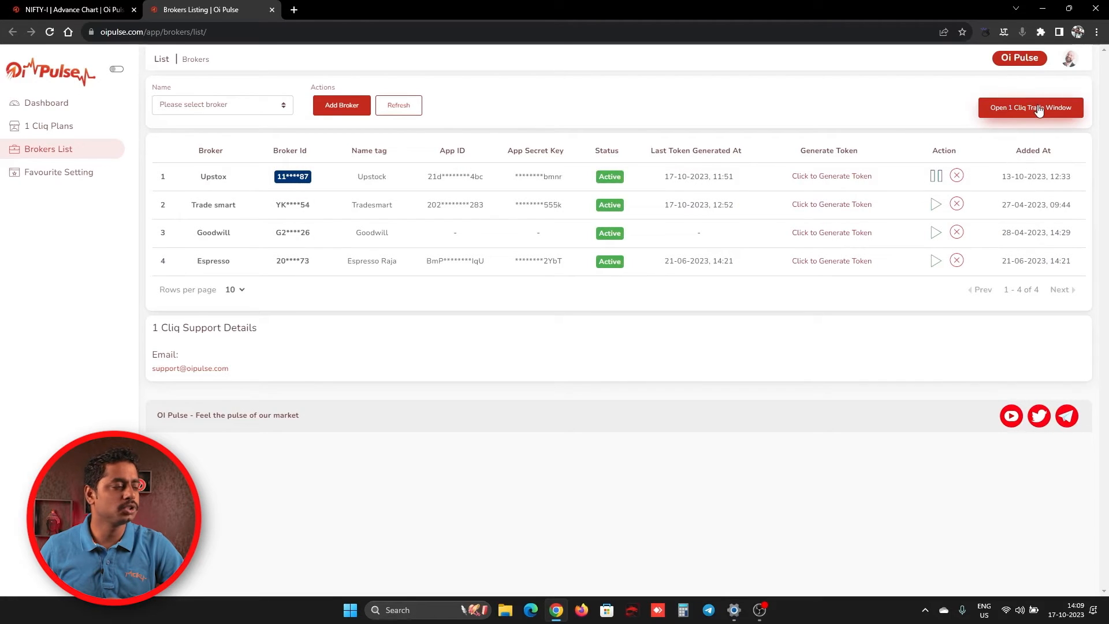
pyautogui.click(1030, 107)
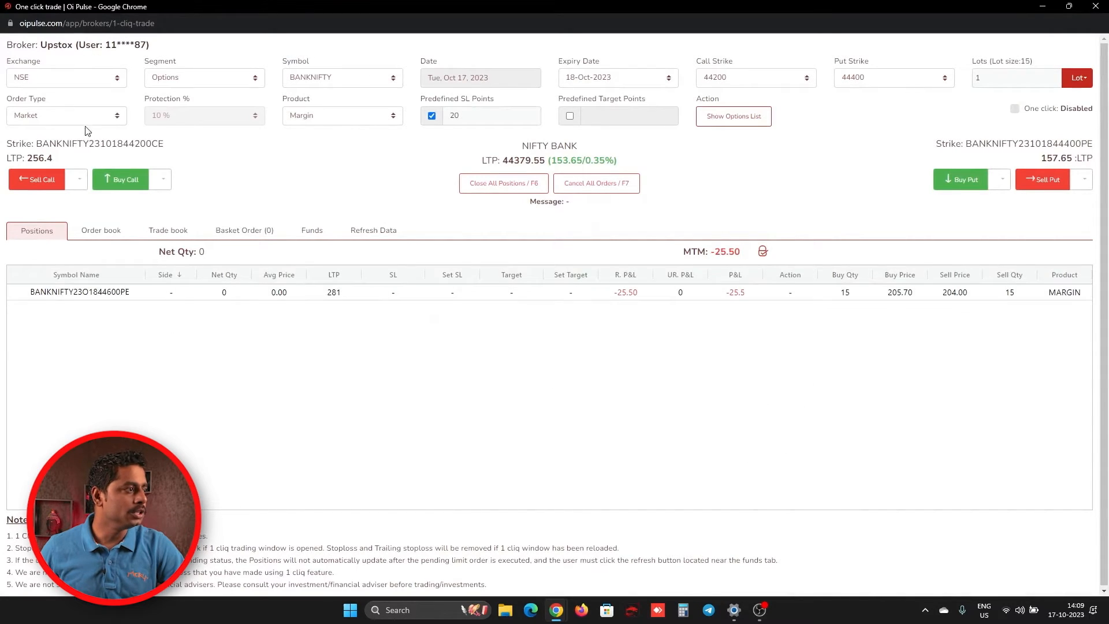
# - Buy one lot of the 44400 call for Upstox with Market Protection at 10%
pyautogui.click(67, 115)
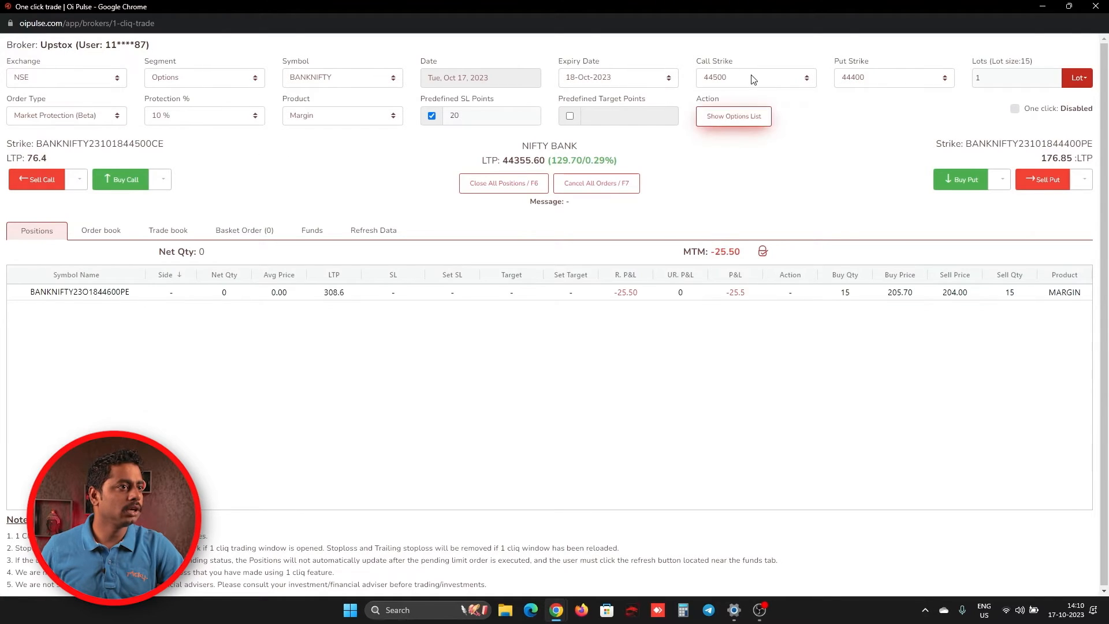
pyautogui.click(753, 77)
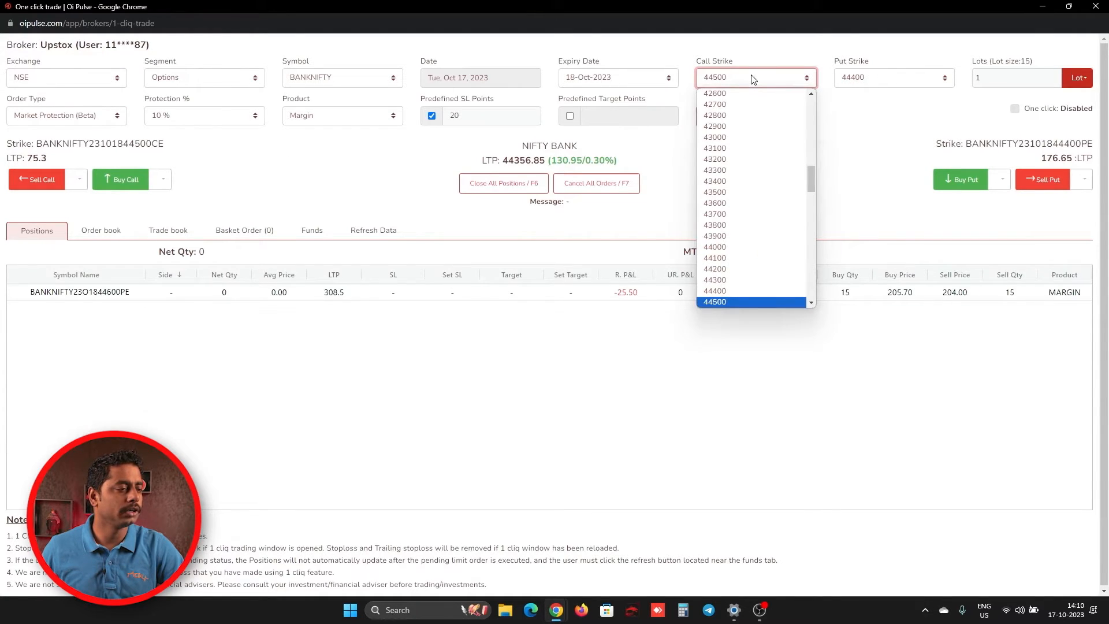
pyautogui.click(715, 291)
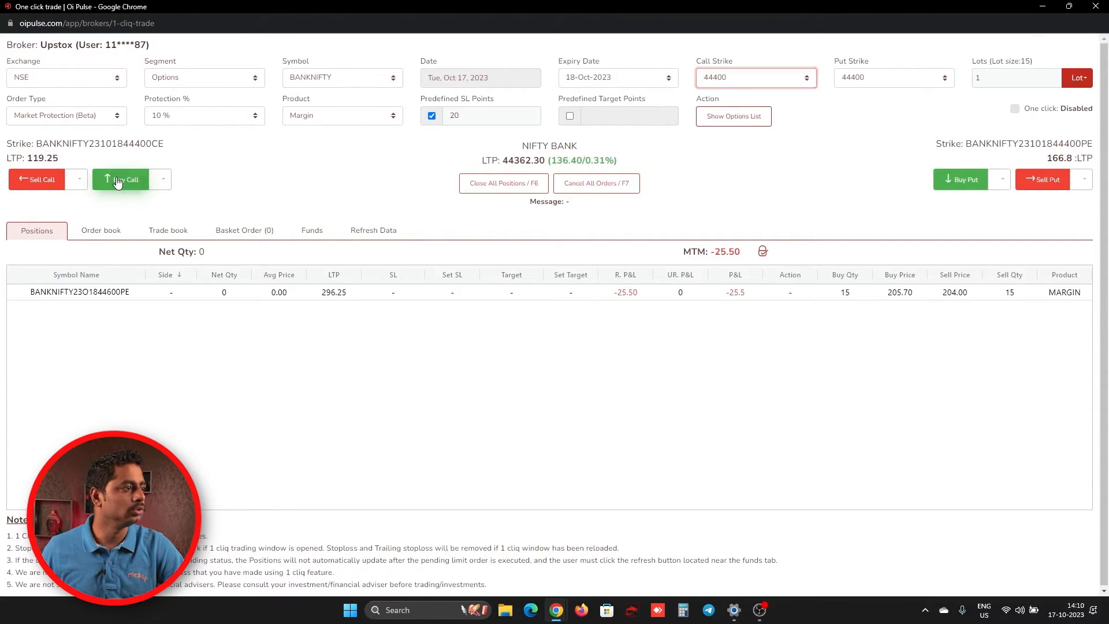
pyautogui.click(99, 230)
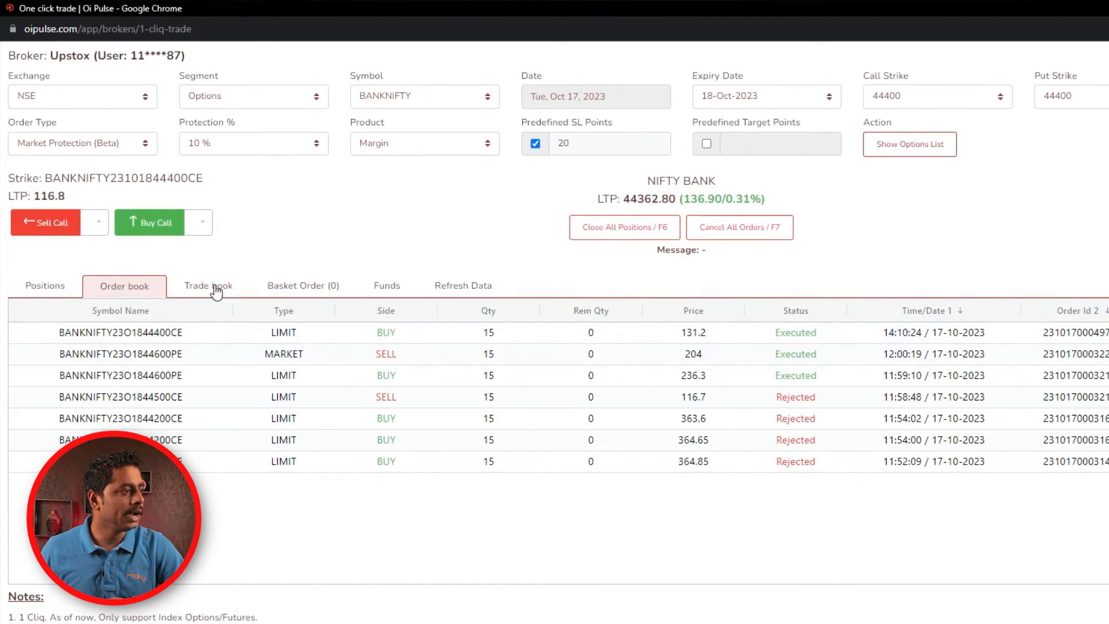
pyautogui.click(208, 285)
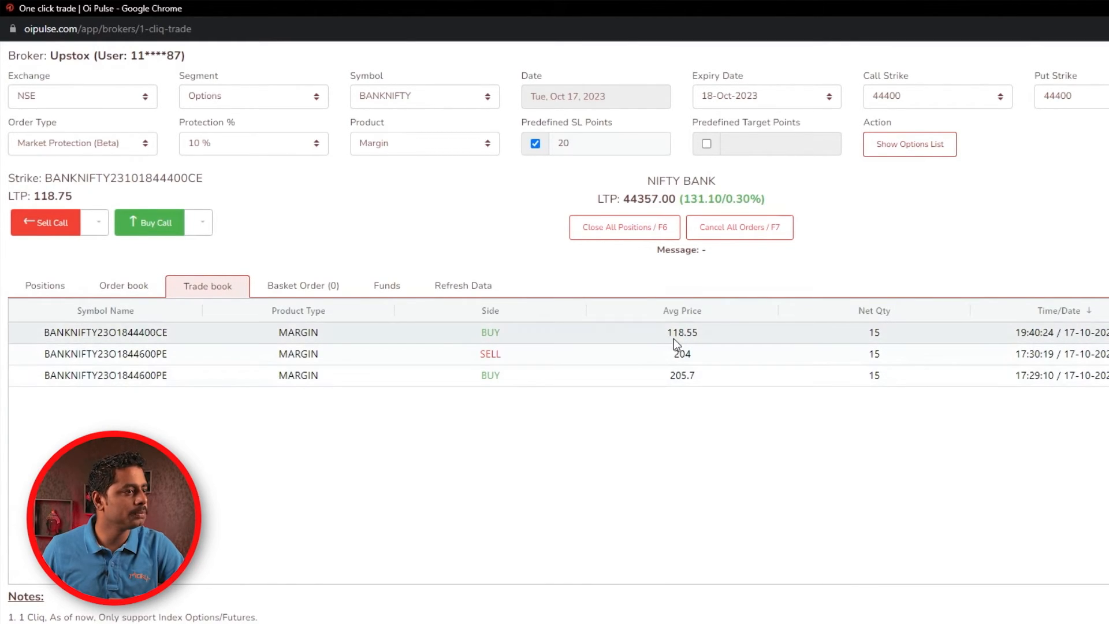
pyautogui.click(123, 285)
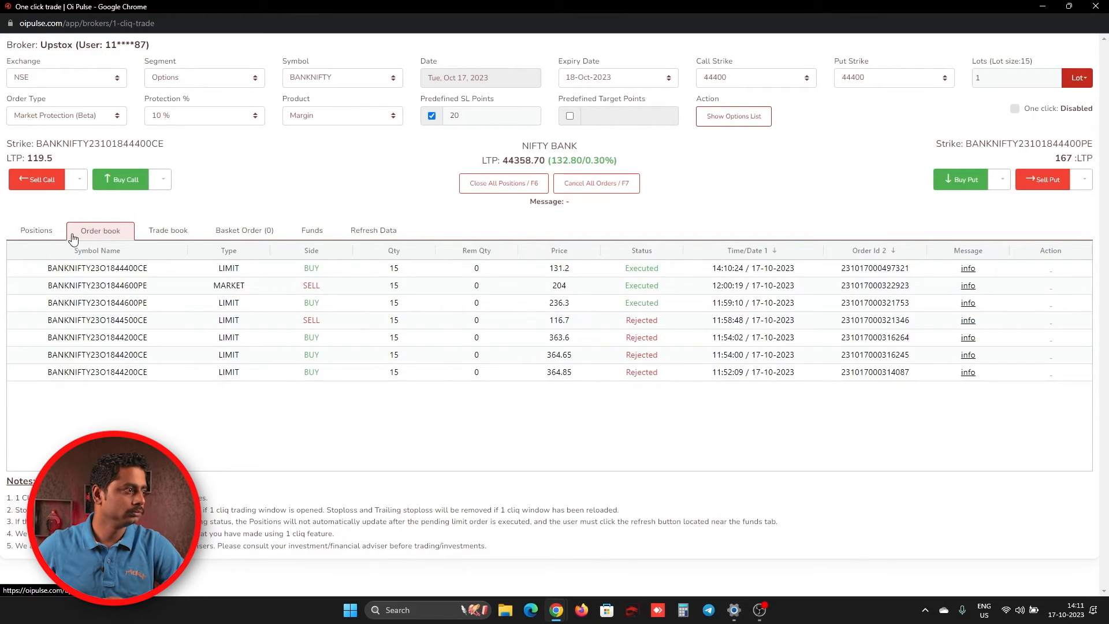
# - Close all positions, squaring off the 44400 call at 117.75, and exit to the brokers list
pyautogui.click(36, 230)
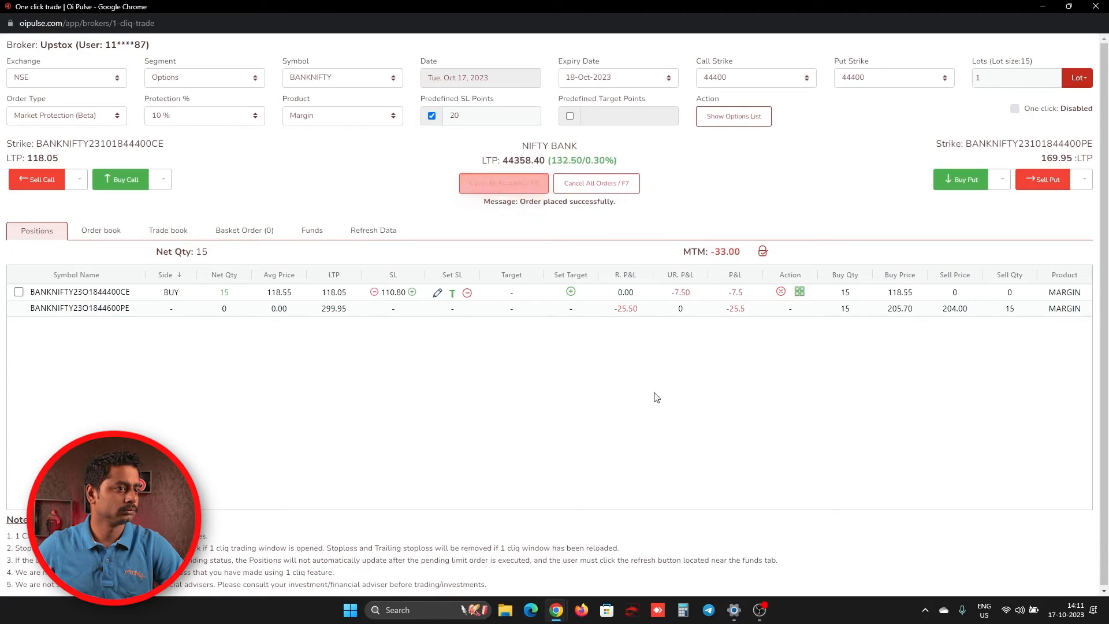
pyautogui.click(504, 182)
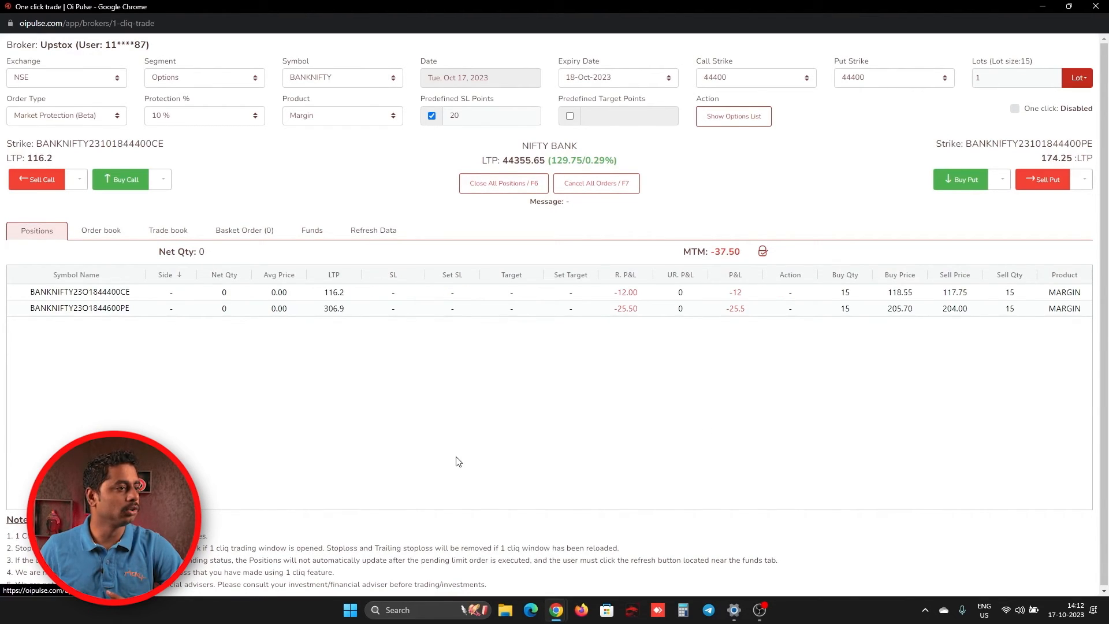
pyautogui.click(101, 229)
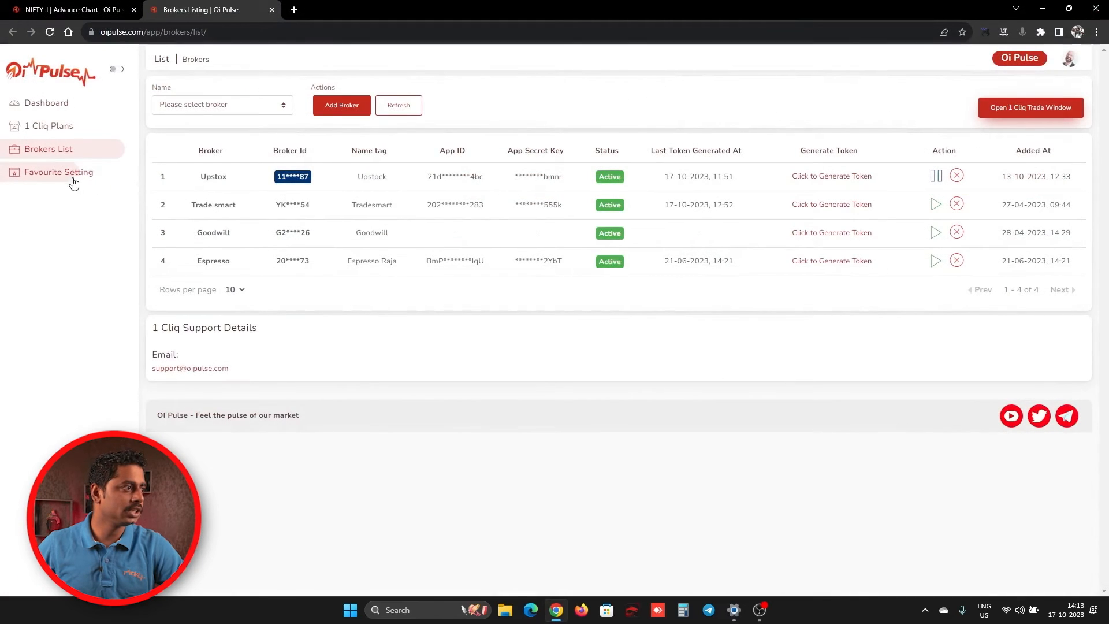
# - Save the favourite order setting as Market Protection at 10%
pyautogui.click(58, 172)
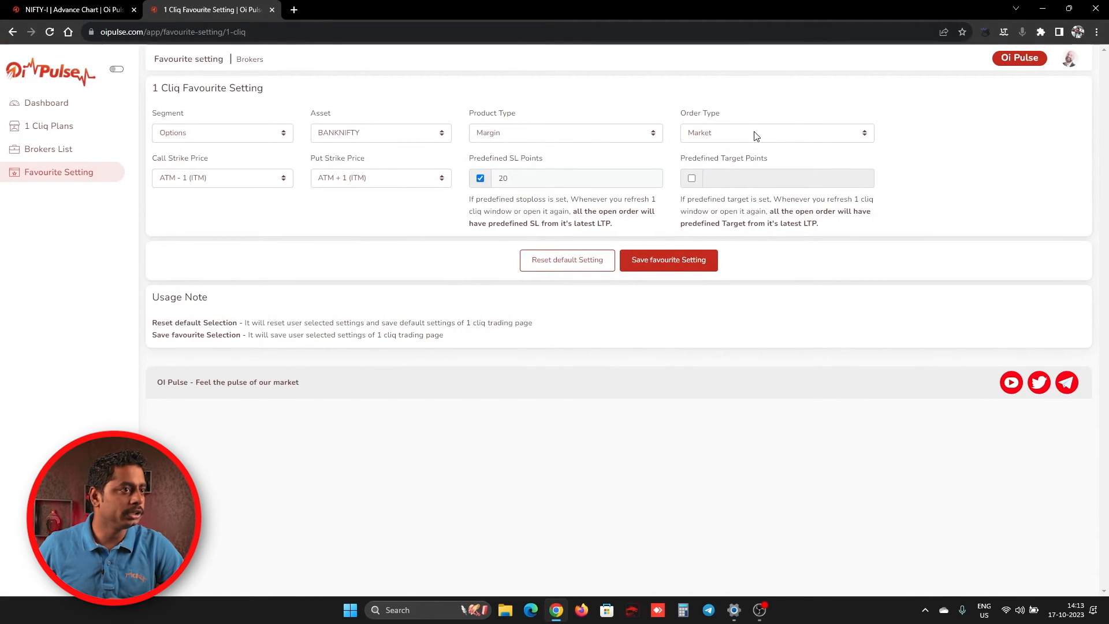
pyautogui.click(776, 133)
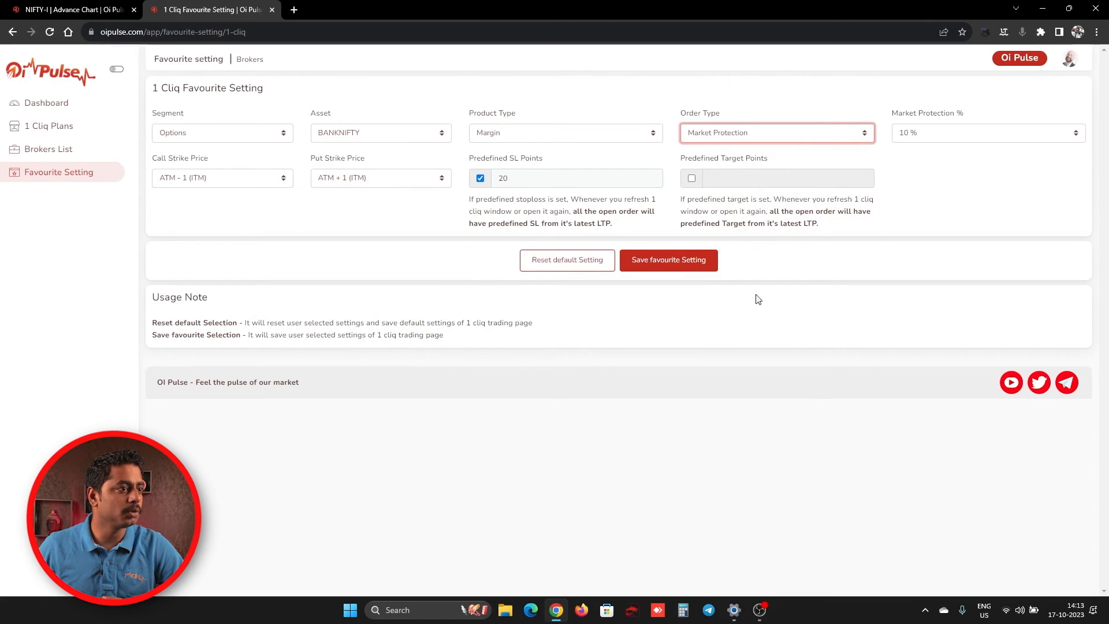
pyautogui.click(989, 133)
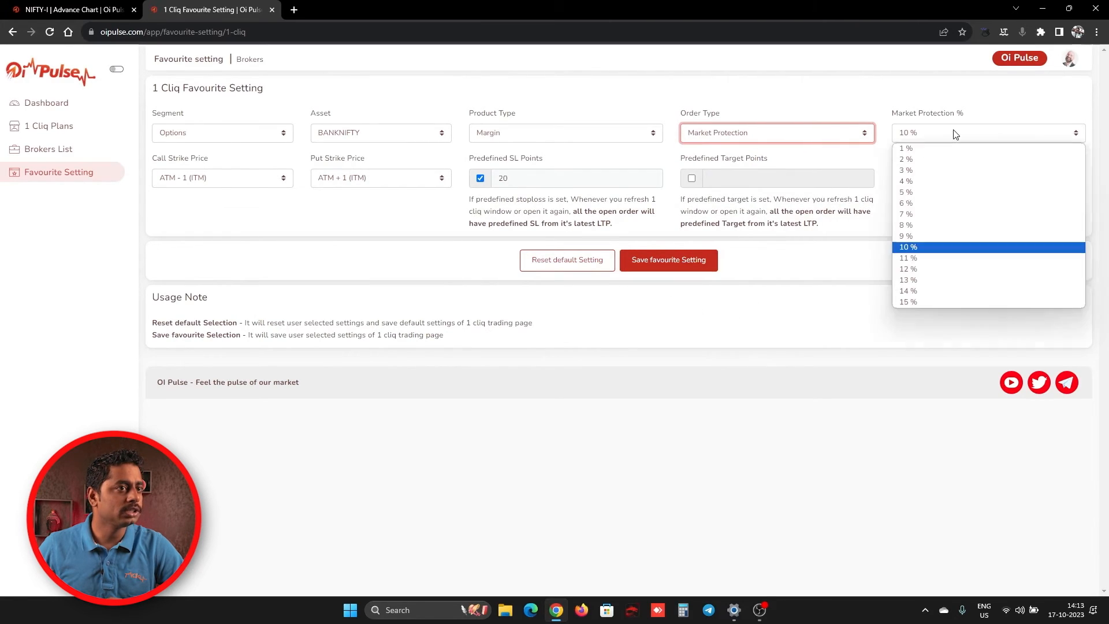
pyautogui.click(908, 246)
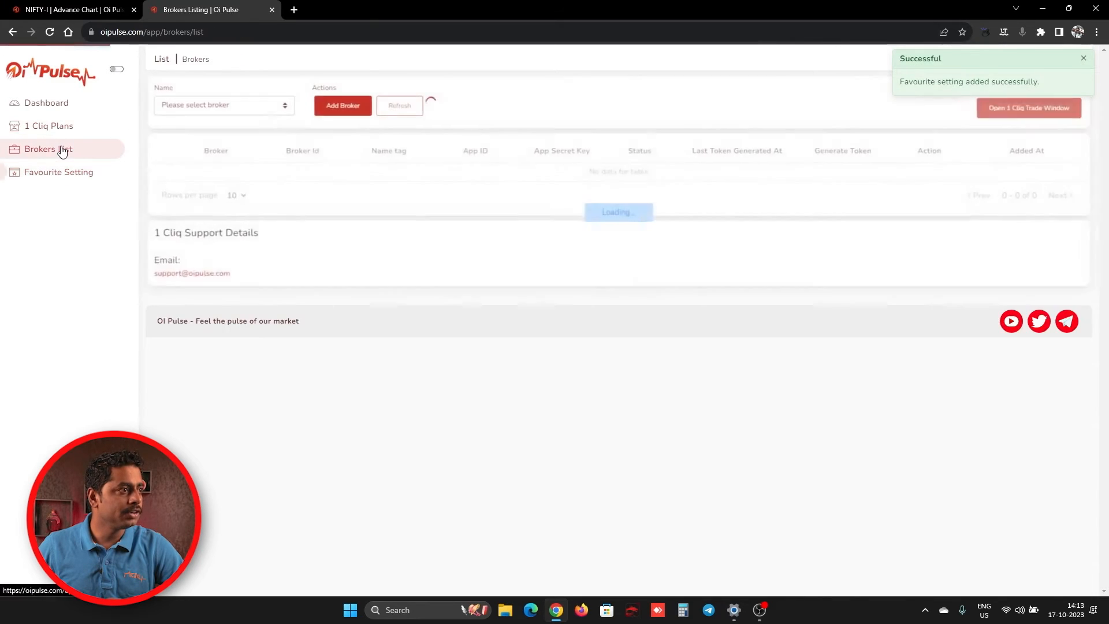
# - Reopen the Upstox 1 Cliq window full screen, now defaulting to Market Protection 10%
pyautogui.click(1028, 108)
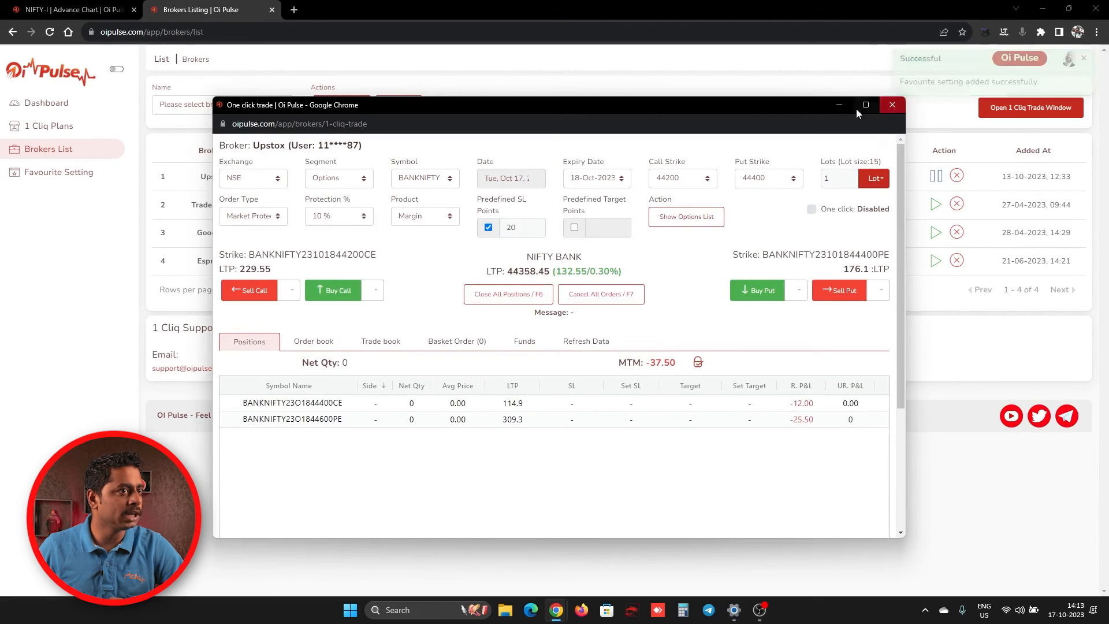
pyautogui.click(865, 104)
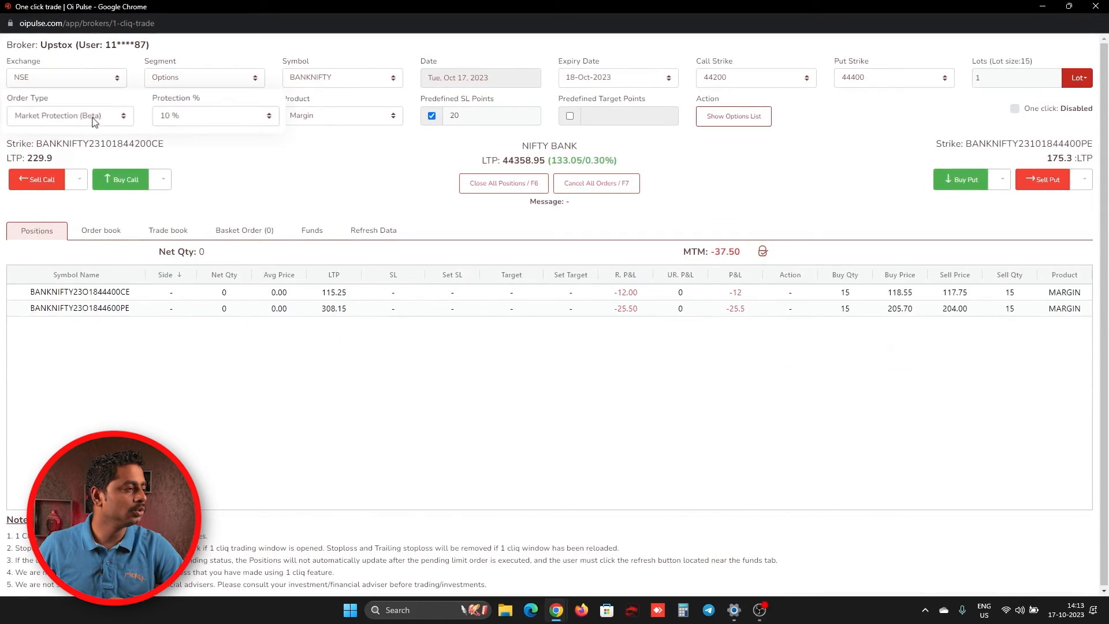